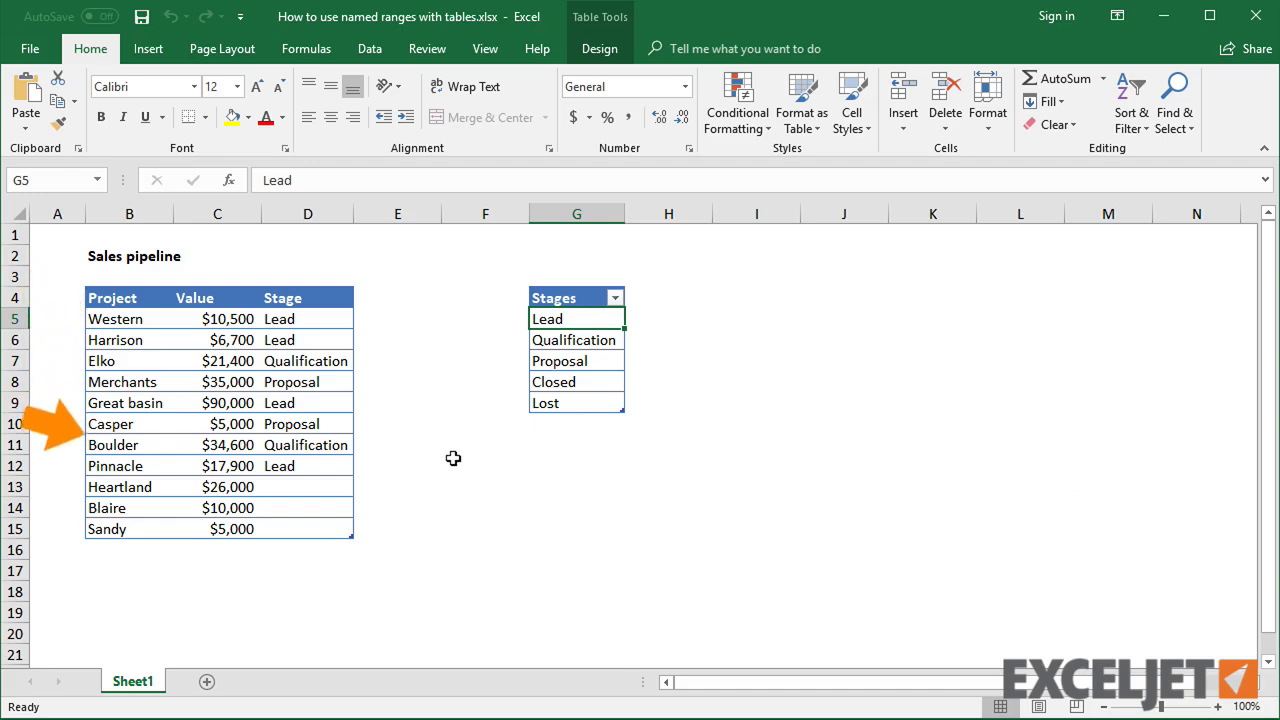
Pick Lead for Heartland (D13) and Qualification for Blaire (D14) from the Stage dropdowns
{"action": "left_click", "coordinate": [307, 486]}
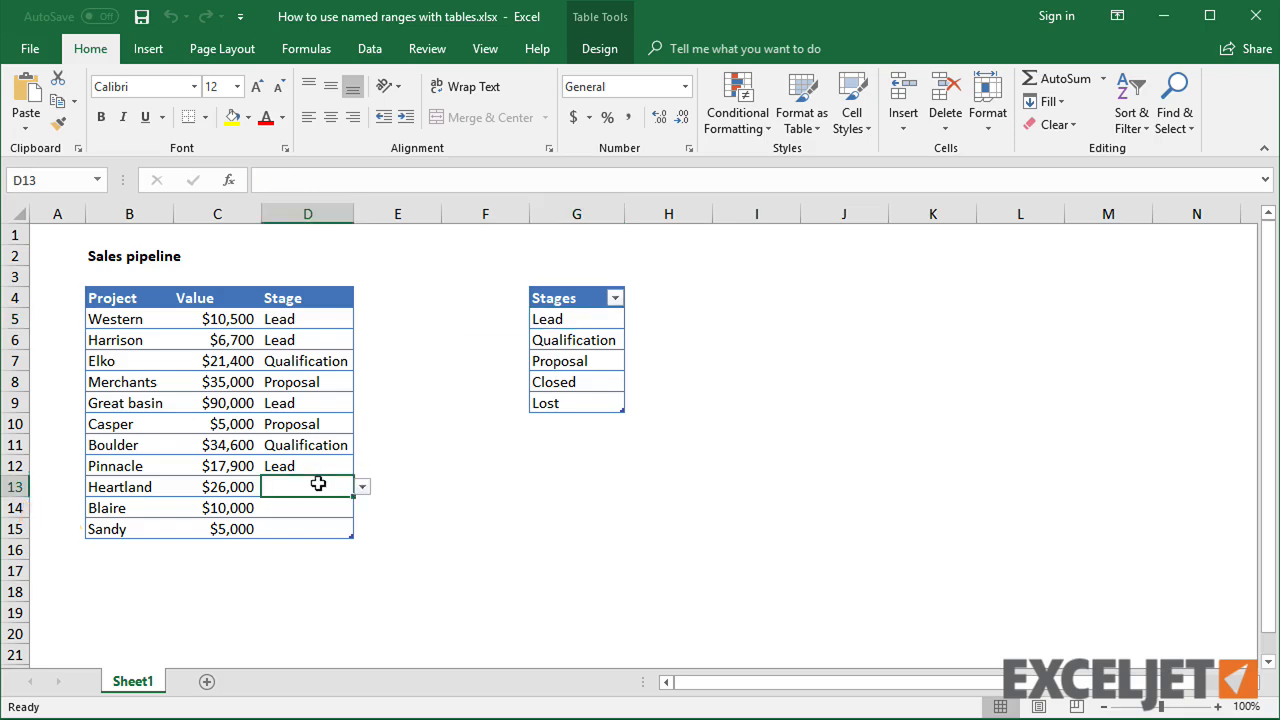
{"action": "left_click", "coordinate": [361, 487]}
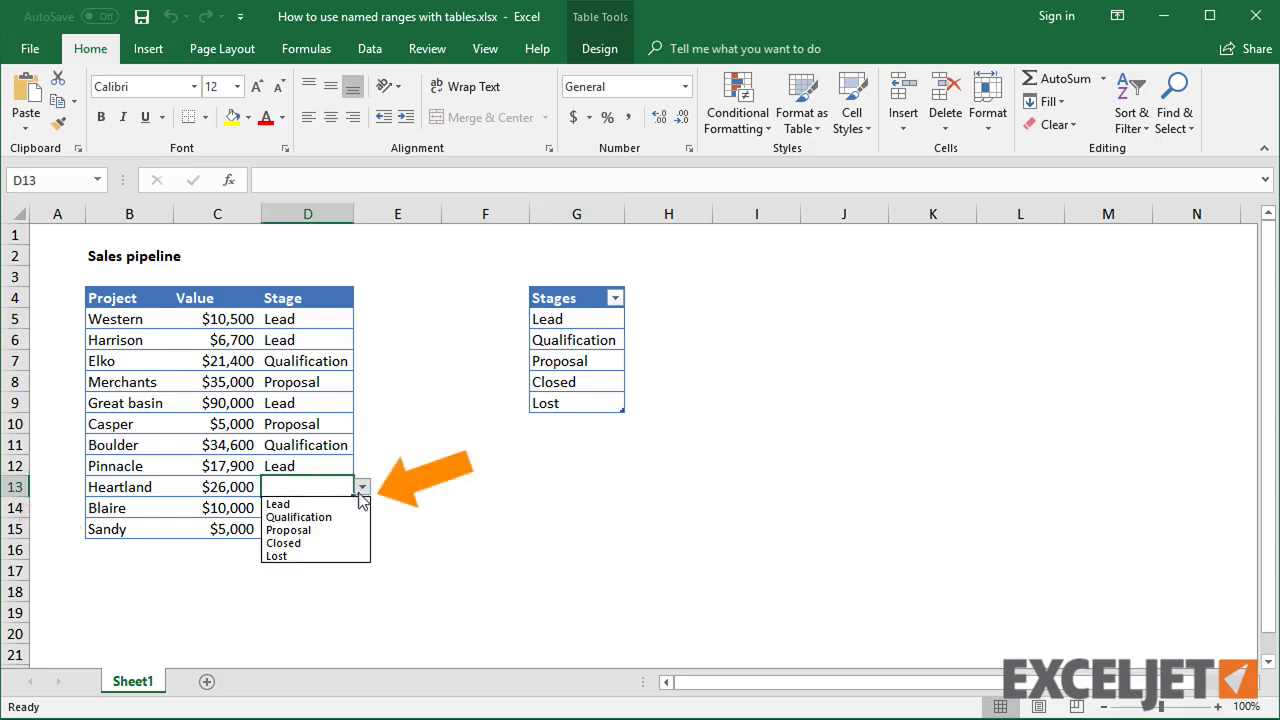
{"action": "left_click", "coordinate": [278, 503]}
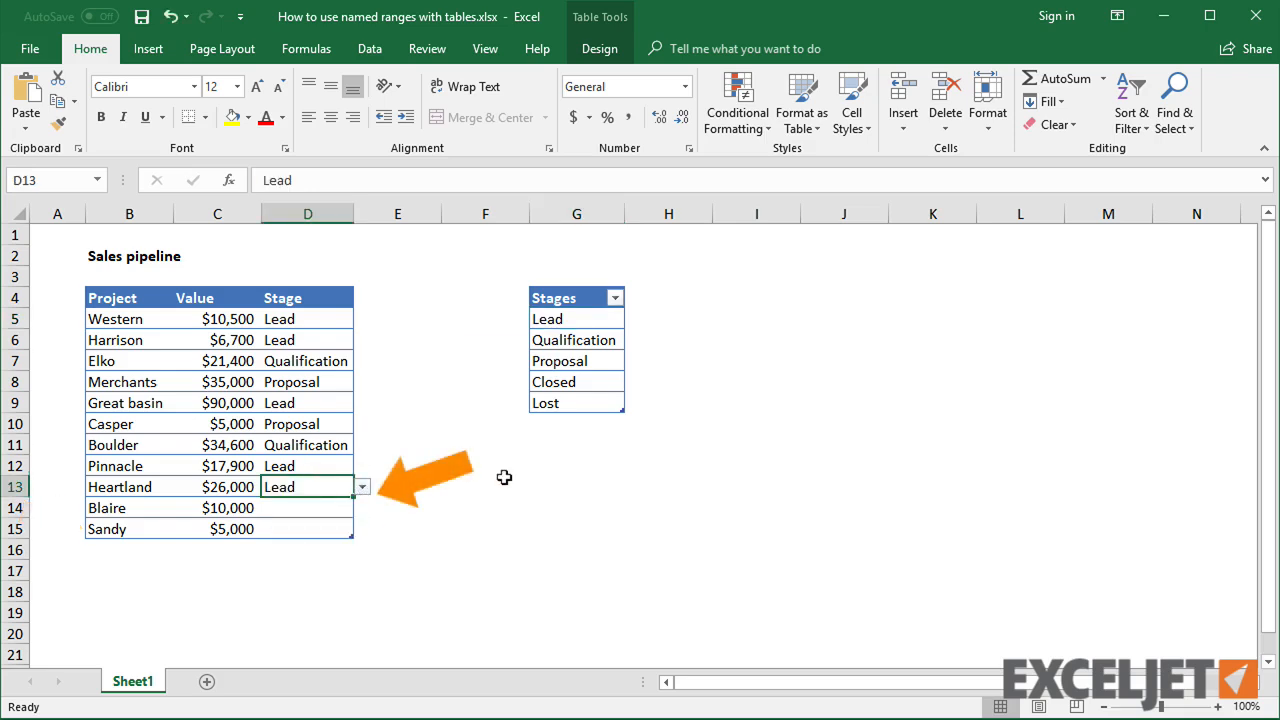
{"action": "left_click", "coordinate": [361, 507]}
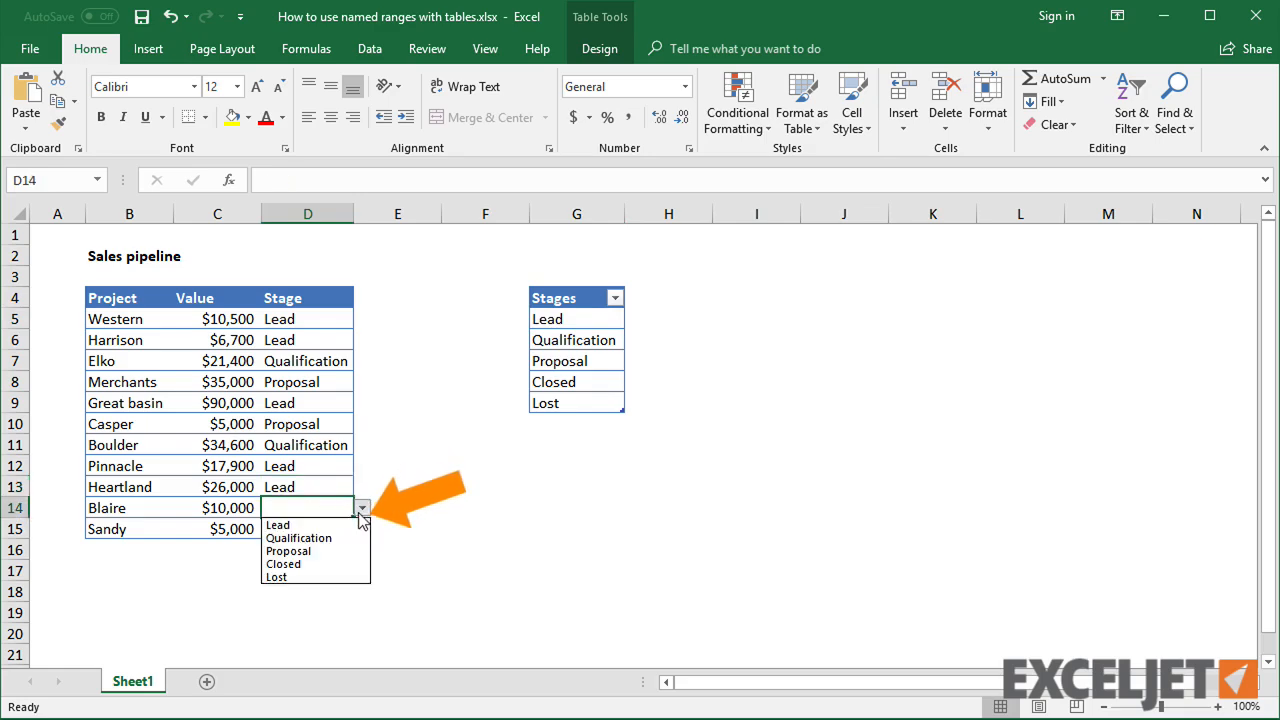
{"action": "left_click", "coordinate": [298, 538]}
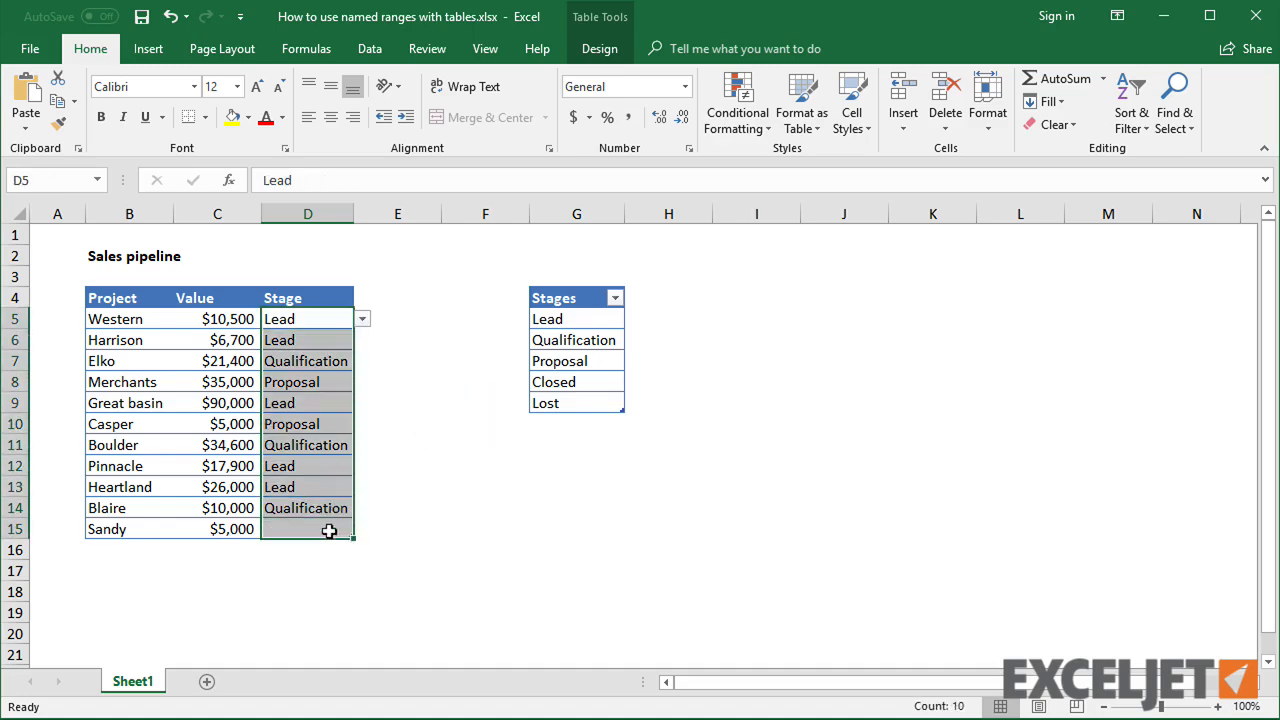
{"action": "left_click", "coordinate": [369, 48]}
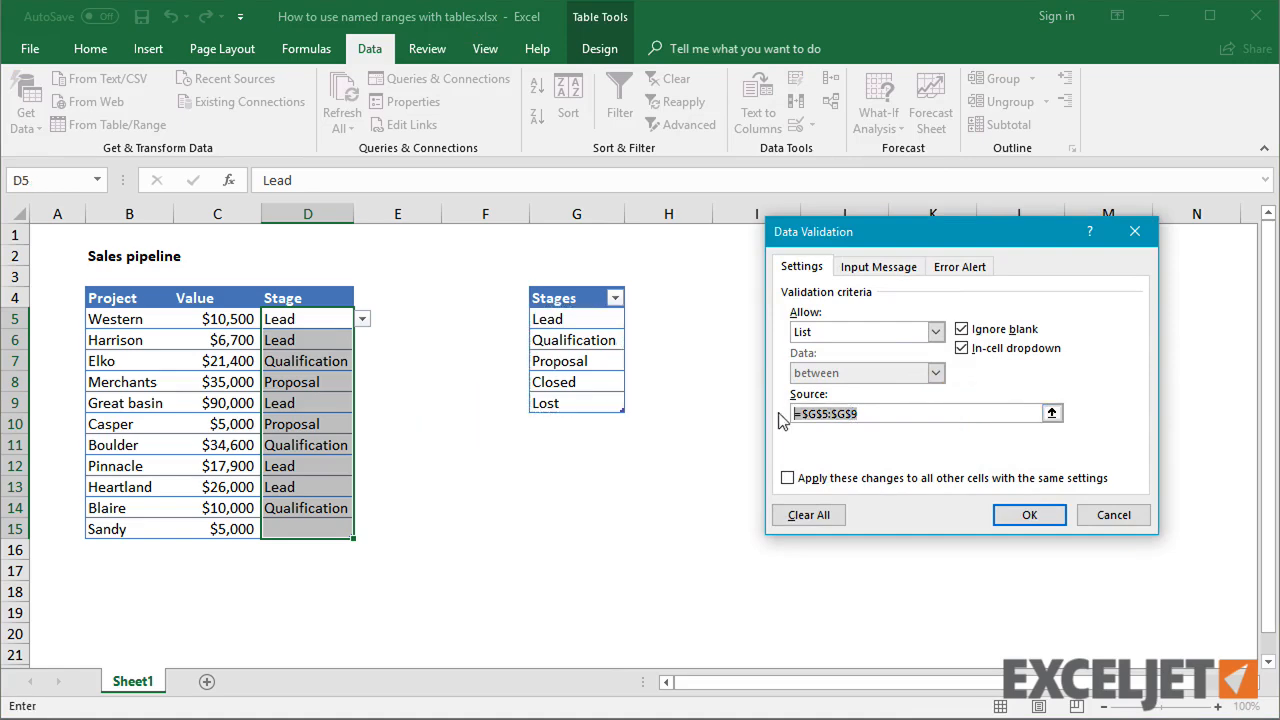
{"action": "type", "text": "=Stages"}
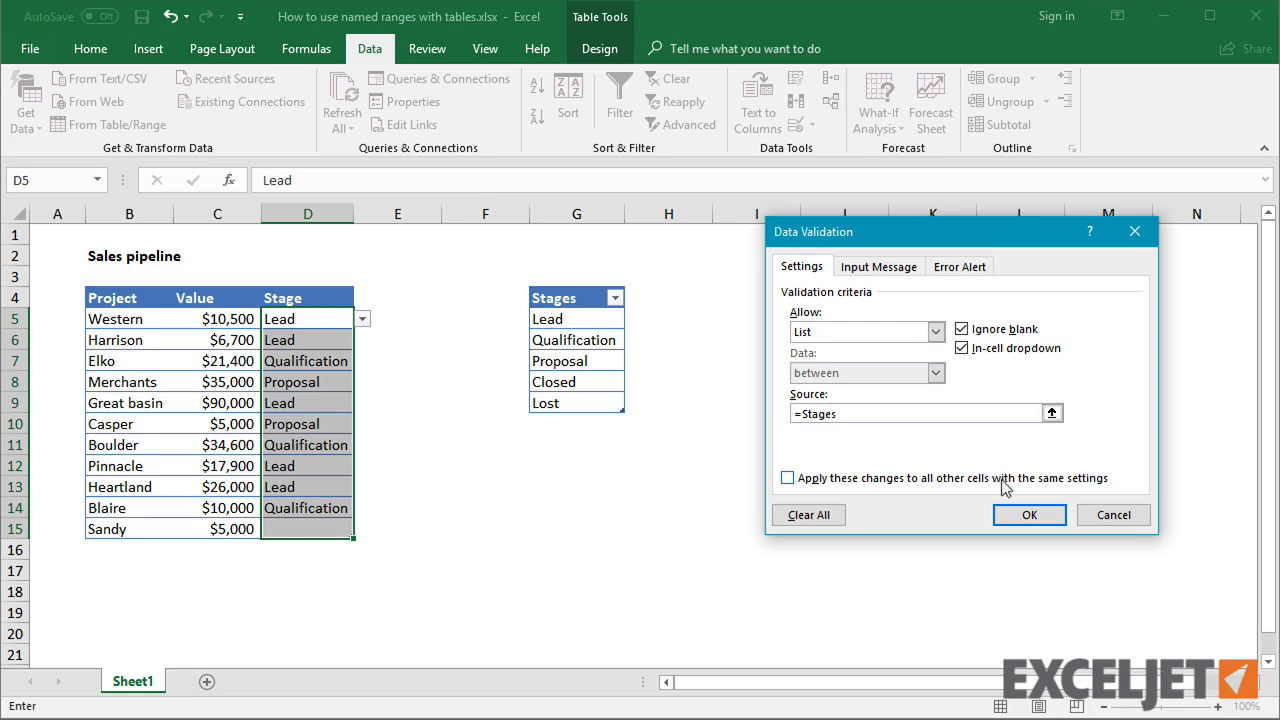
{"action": "left_click", "coordinate": [1029, 514]}
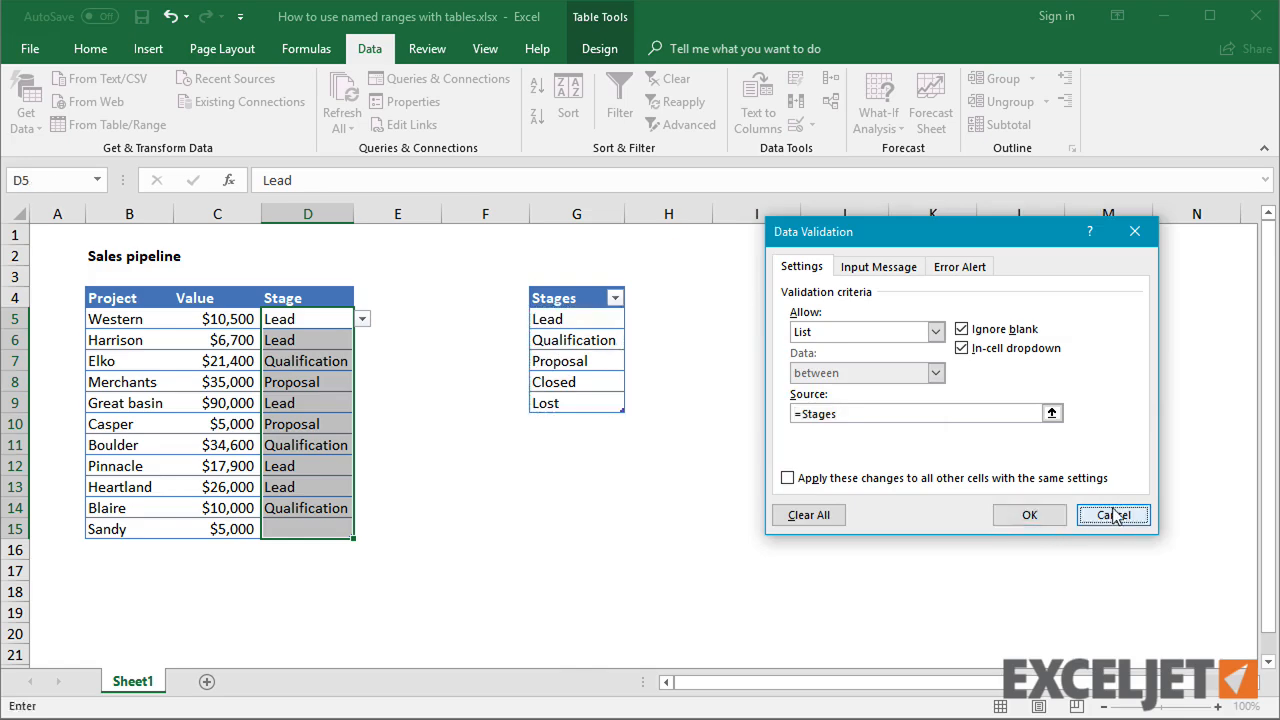
{"action": "left_click", "coordinate": [1113, 514]}
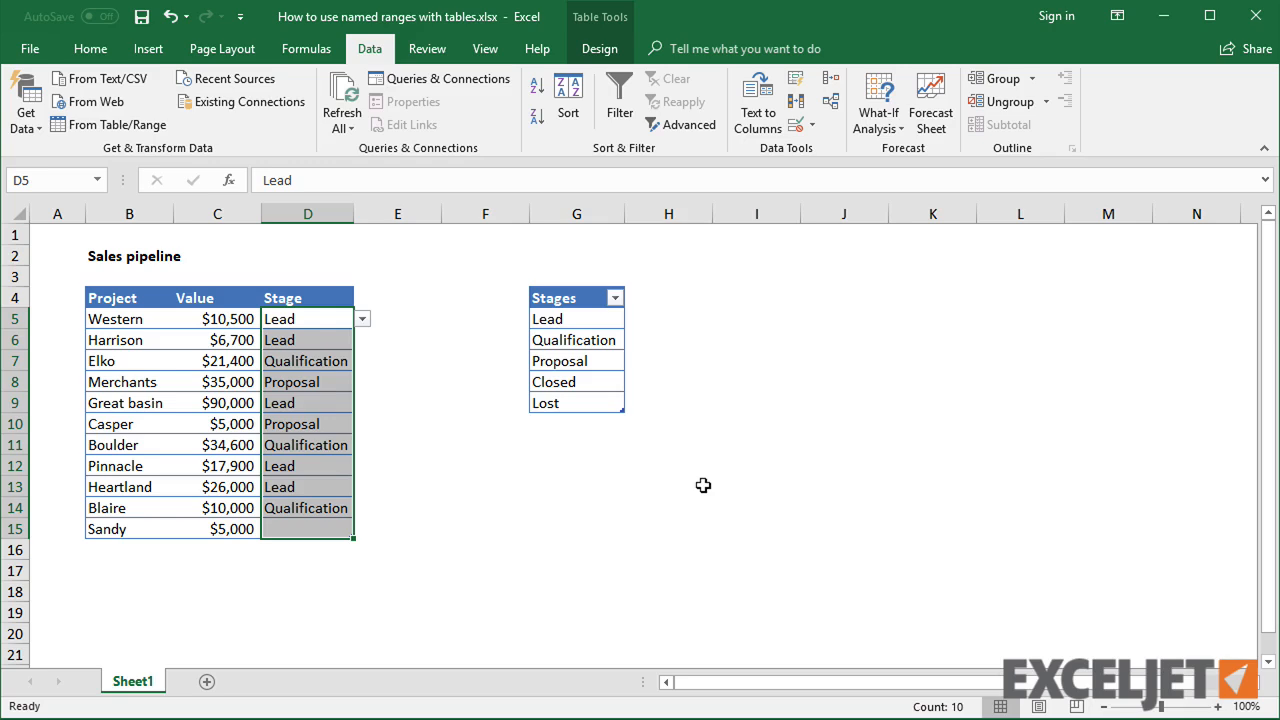
Name the Stages list table tStages from a cell inside it
{"action": "left_click", "coordinate": [576, 318]}
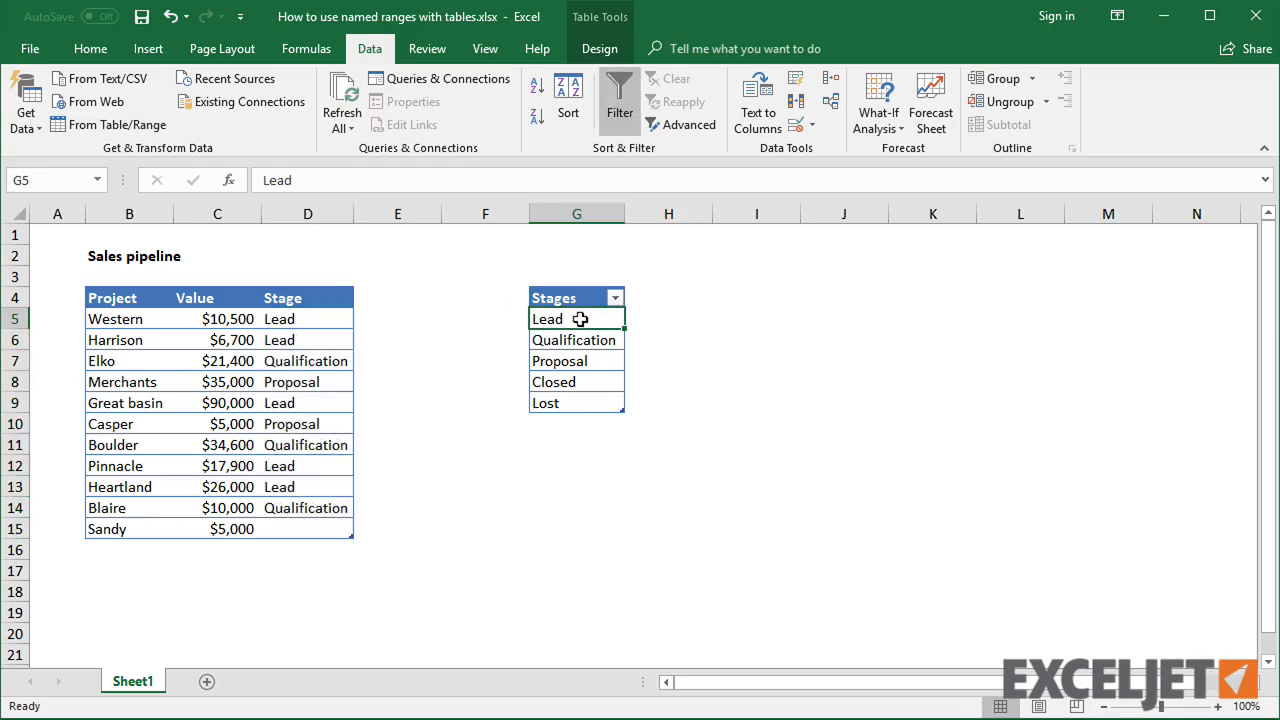
{"action": "mouse_move", "coordinate": [578, 333]}
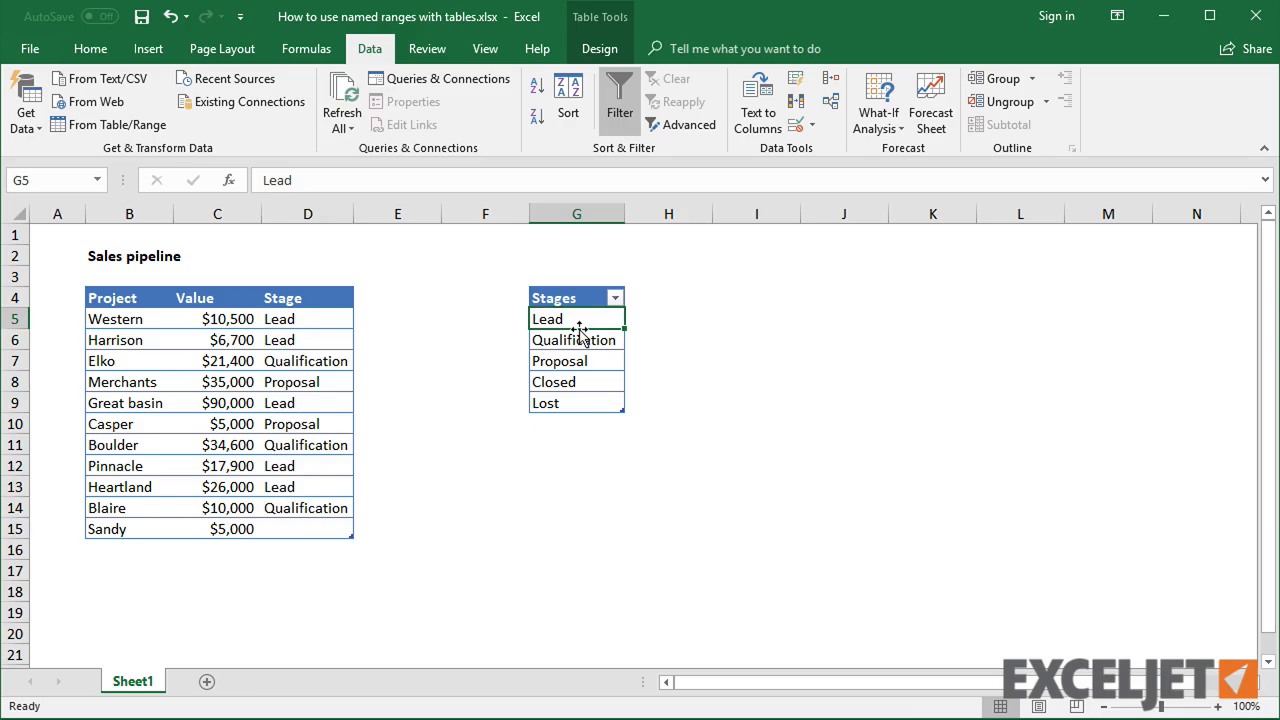
{"action": "left_click", "coordinate": [599, 48]}
{"action": "type", "text": "t"}
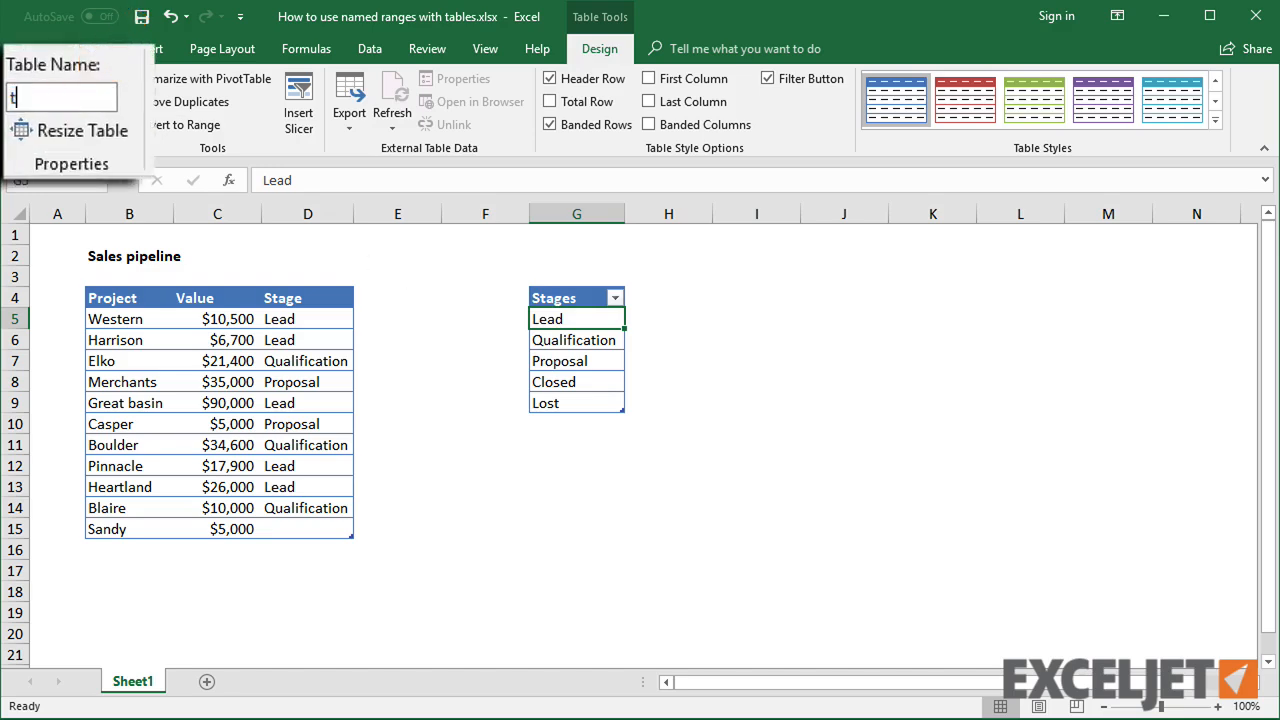
{"action": "type", "text": "Stages"}
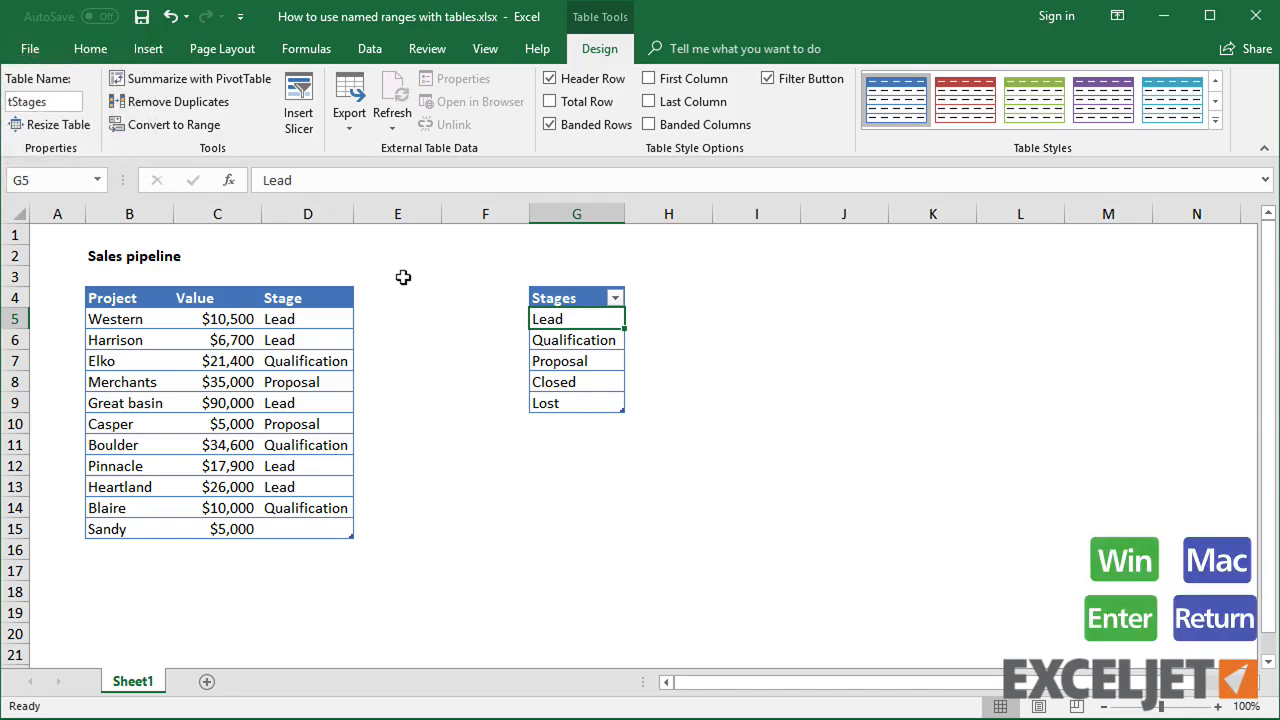
{"action": "left_click", "coordinate": [306, 48]}
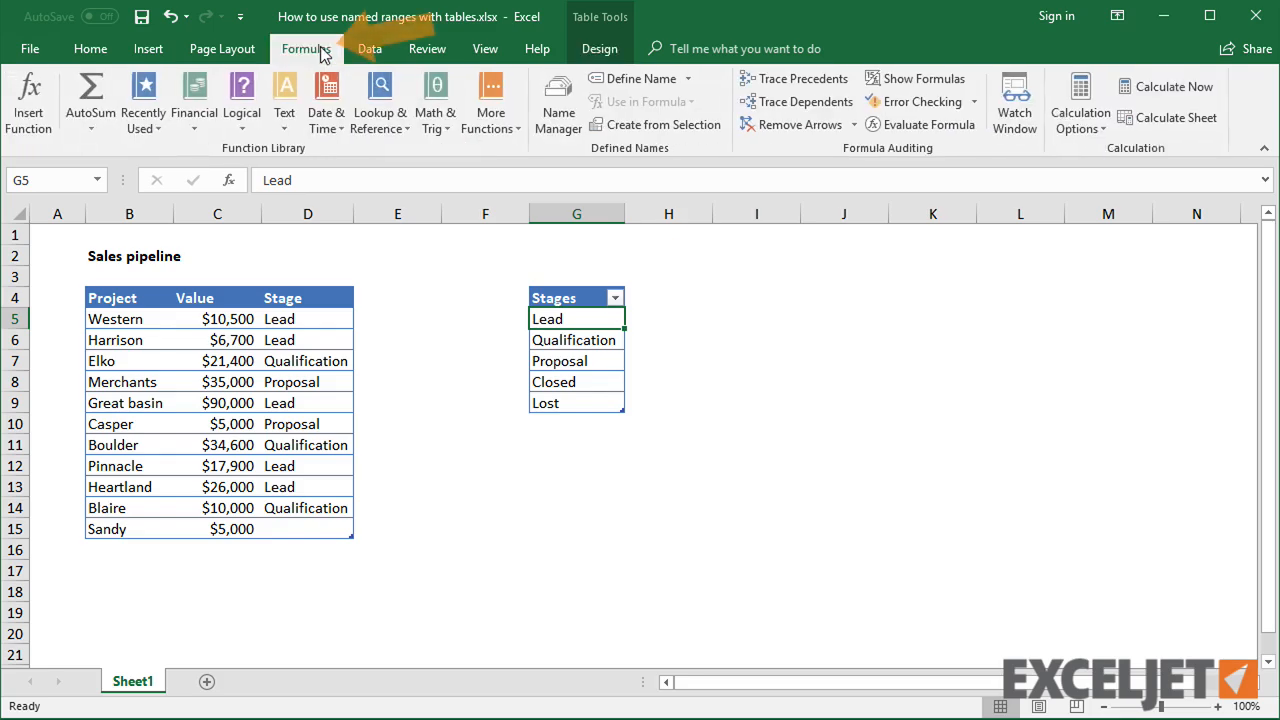
In Name Manager, add a name Stages referring to =tStages[Stages]
{"action": "left_click", "coordinate": [558, 100]}
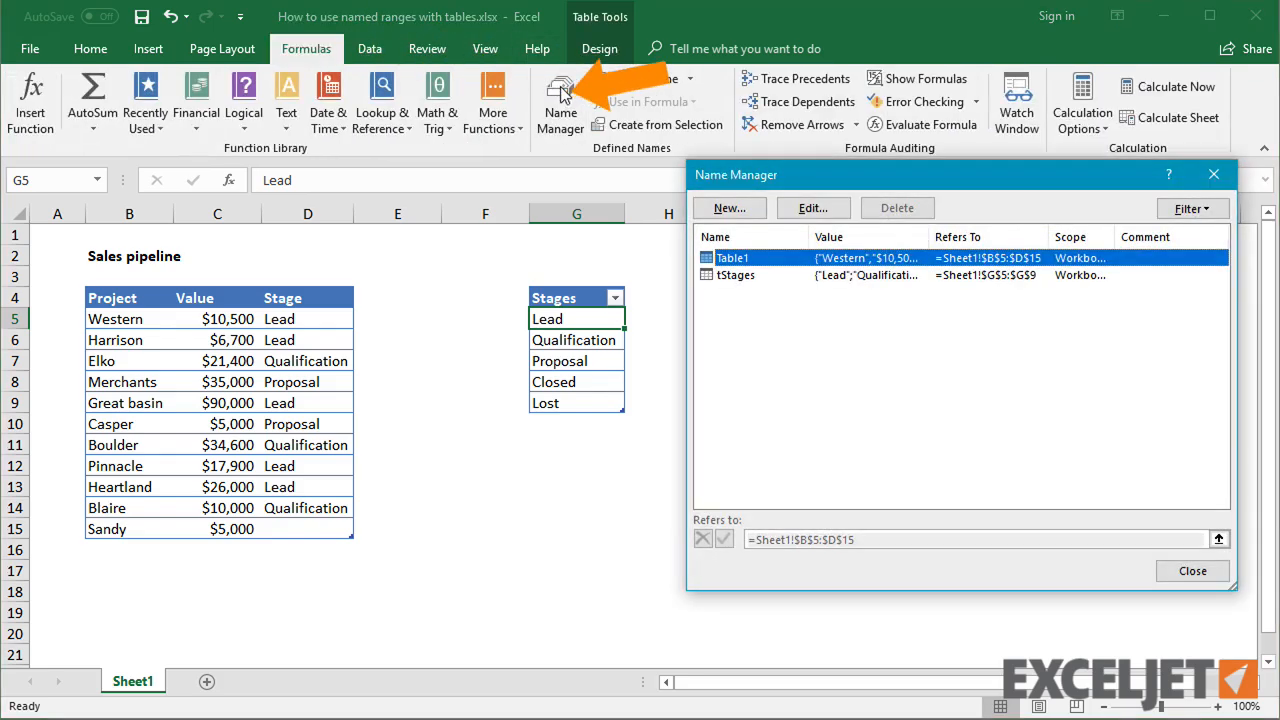
{"action": "left_click", "coordinate": [729, 208]}
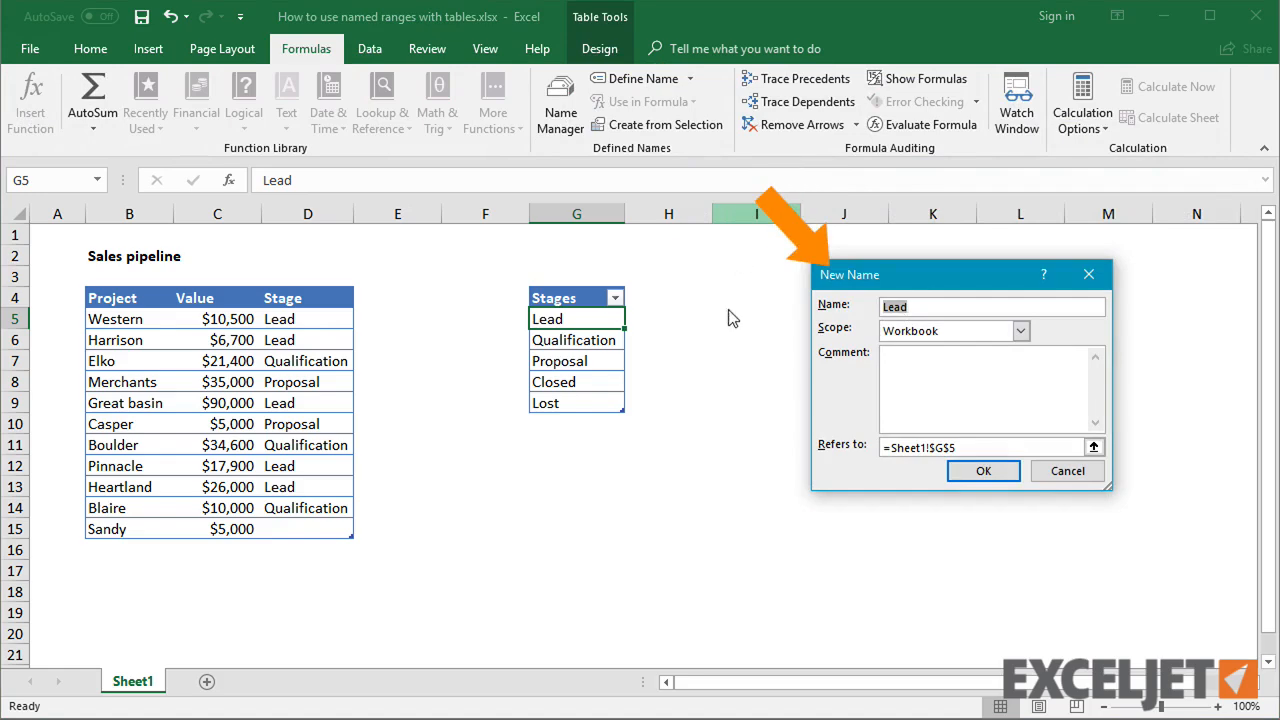
{"action": "type", "text": "Stages"}
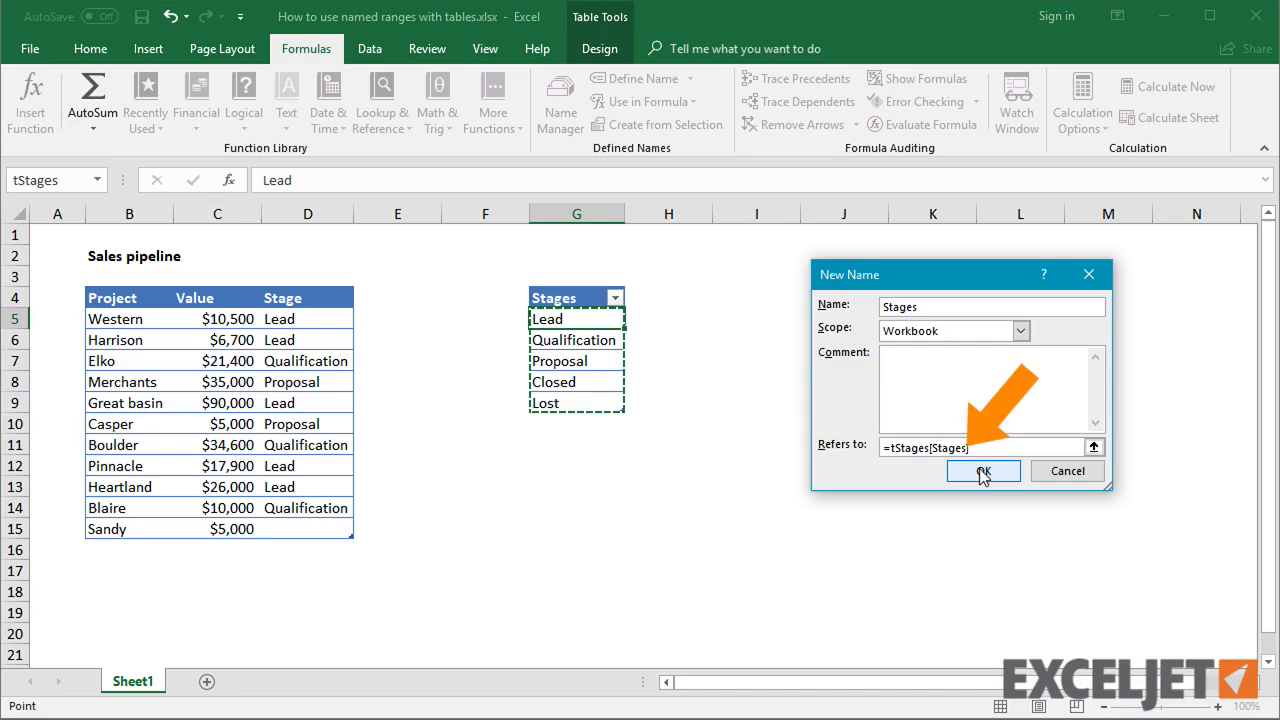
{"action": "left_click", "coordinate": [983, 471]}
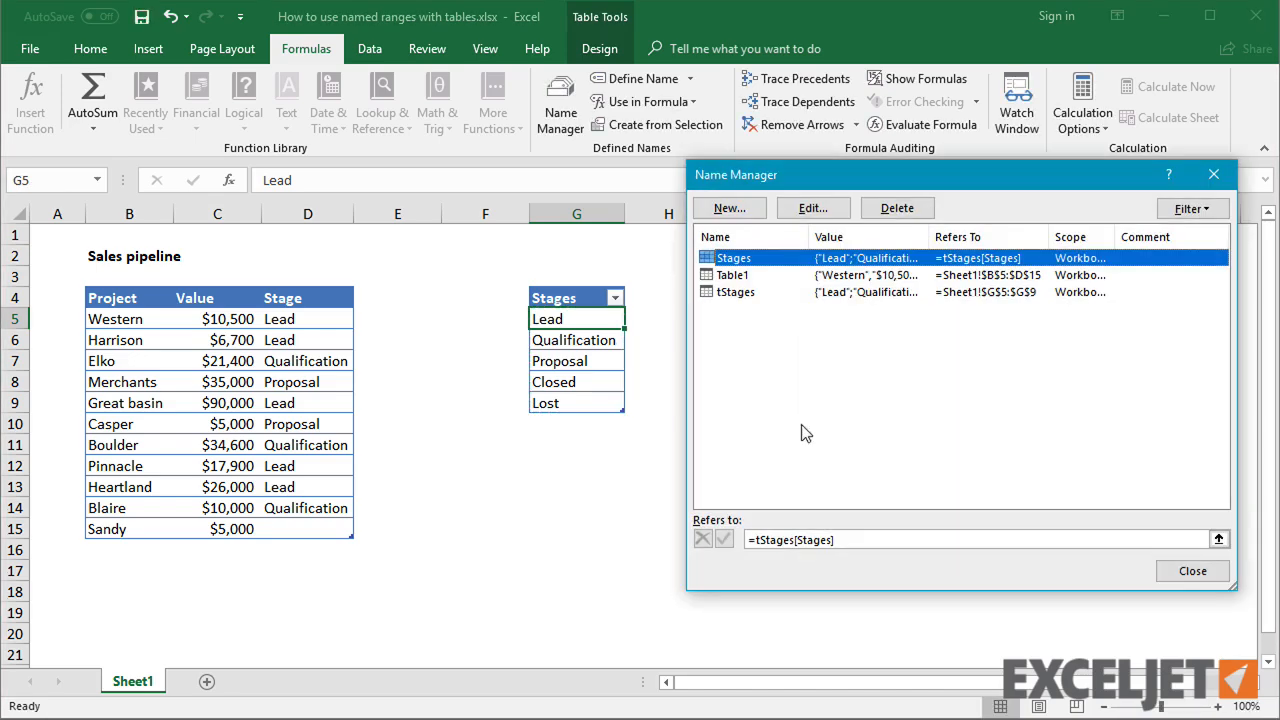
{"action": "left_click", "coordinate": [1192, 570]}
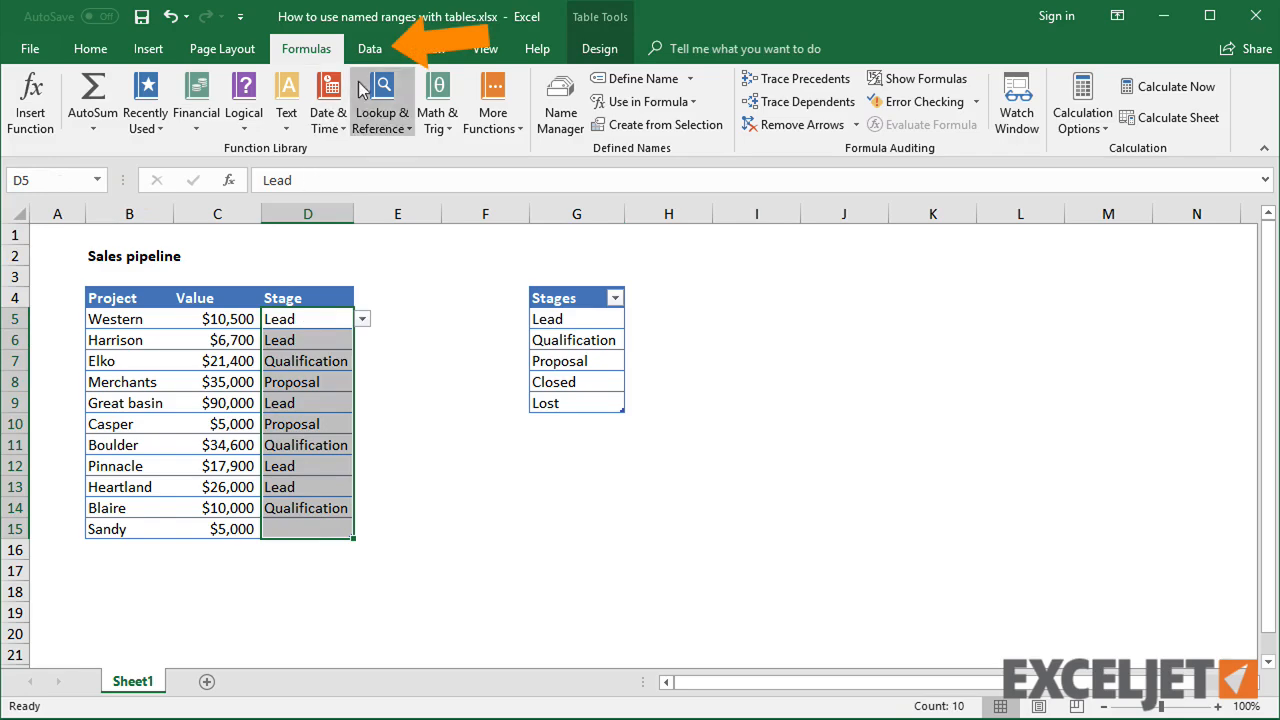
Set the Stage column's Data Validation list source to =stages, then recheck it
{"action": "left_click", "coordinate": [369, 48]}
{"action": "type", "text": "="}
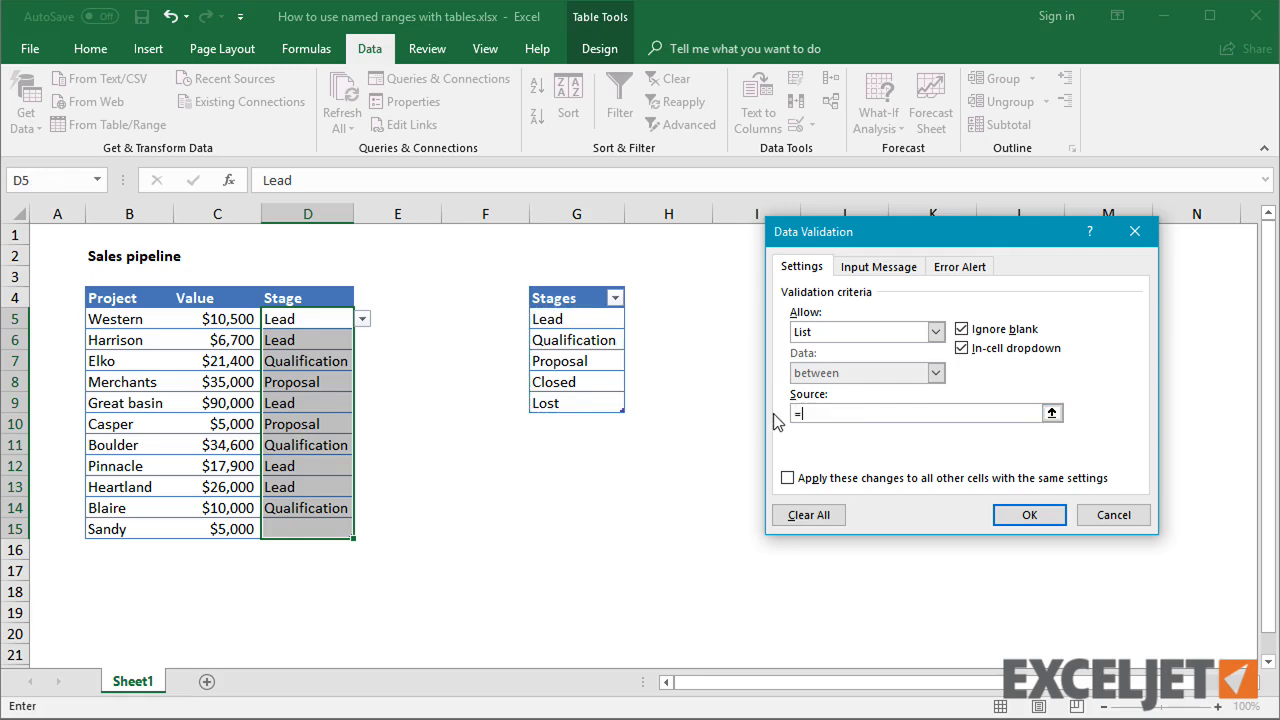
{"action": "type", "text": "stages"}
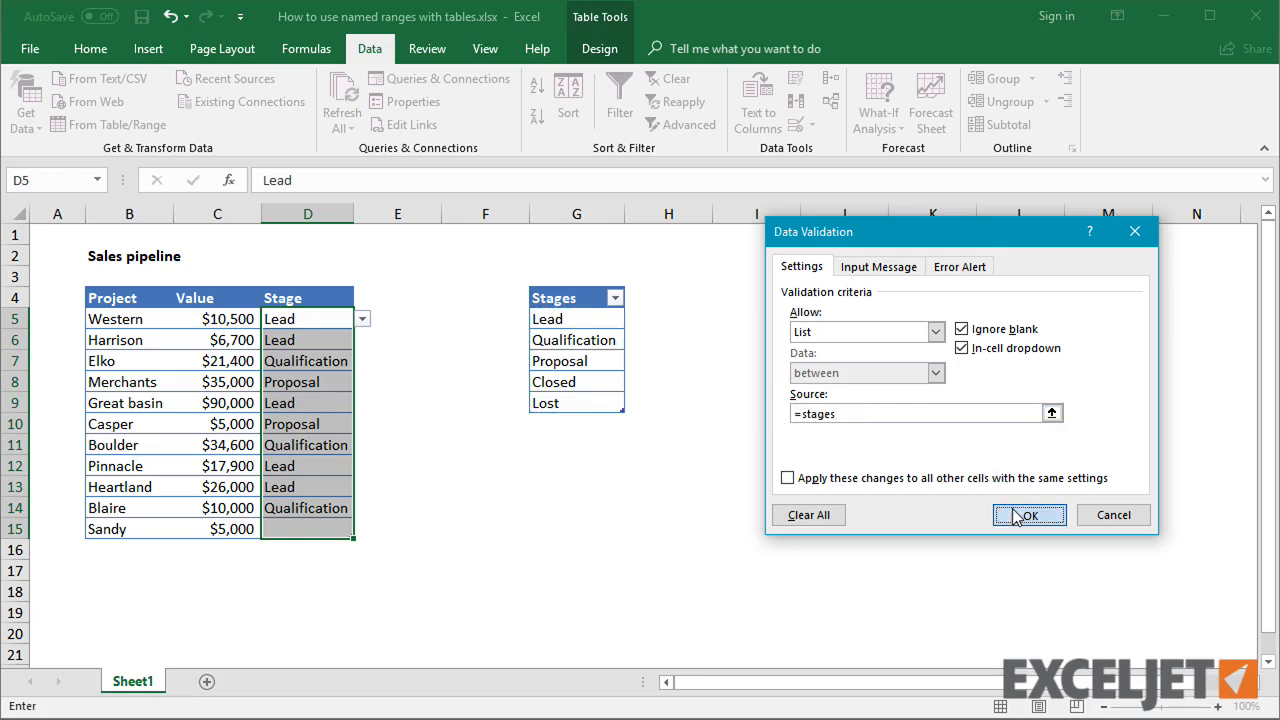
{"action": "left_click", "coordinate": [1029, 514]}
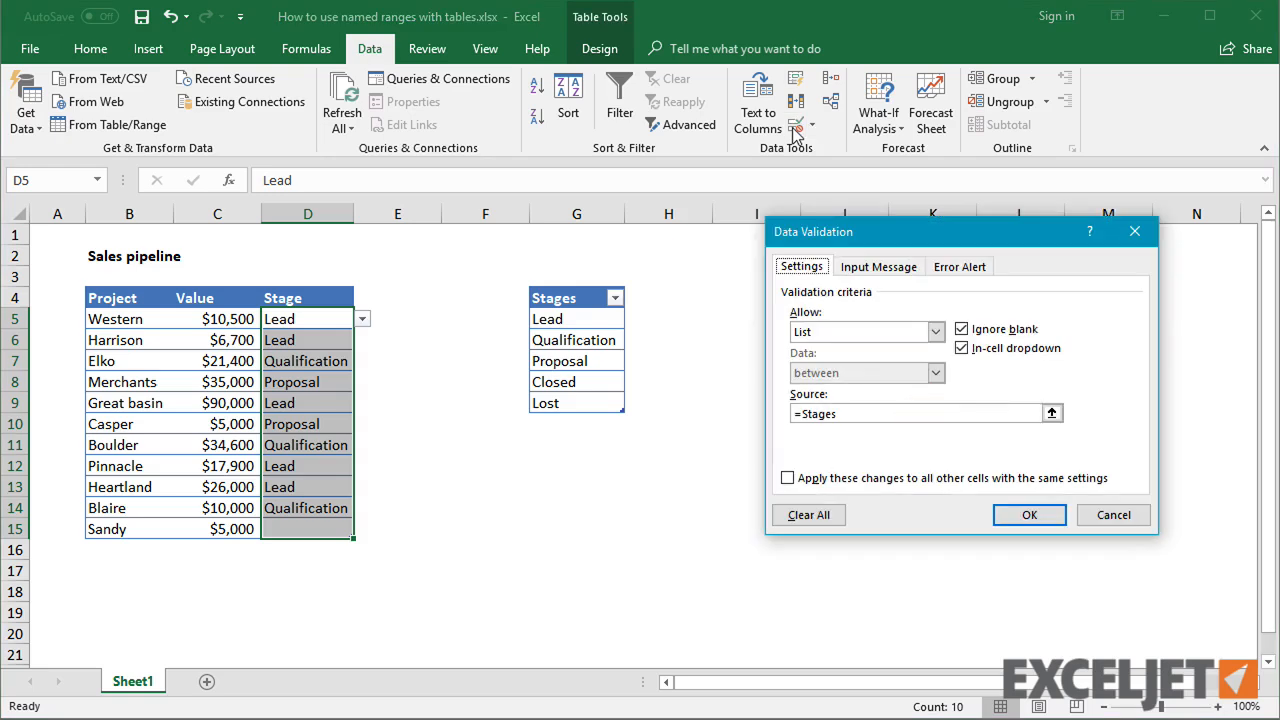
{"action": "mouse_move", "coordinate": [1085, 302]}
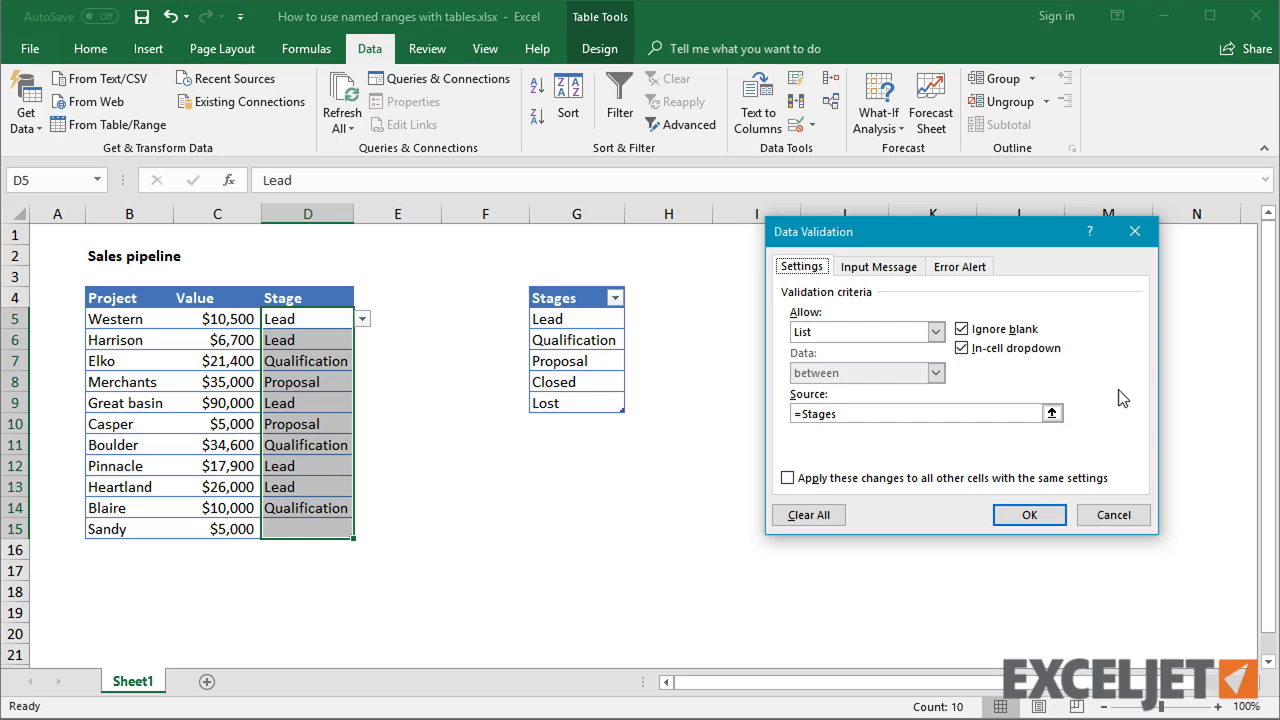
{"action": "mouse_move", "coordinate": [1079, 456]}
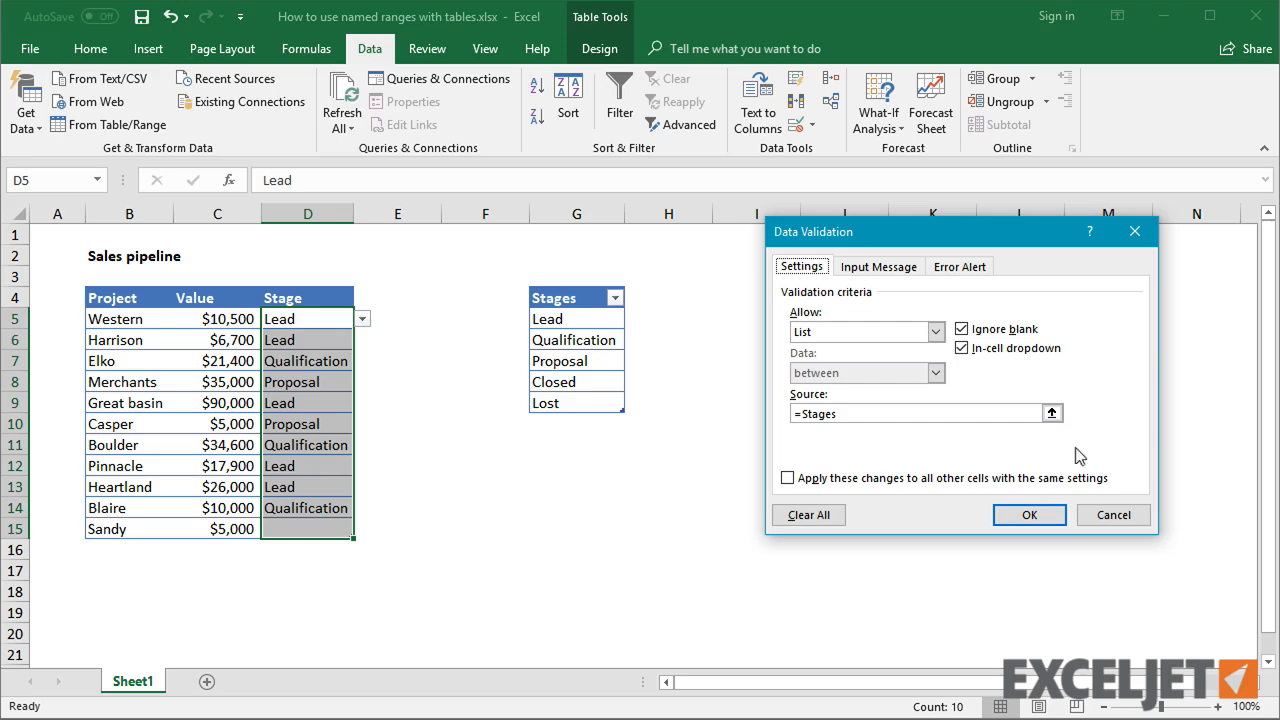
{"action": "left_click", "coordinate": [1029, 514]}
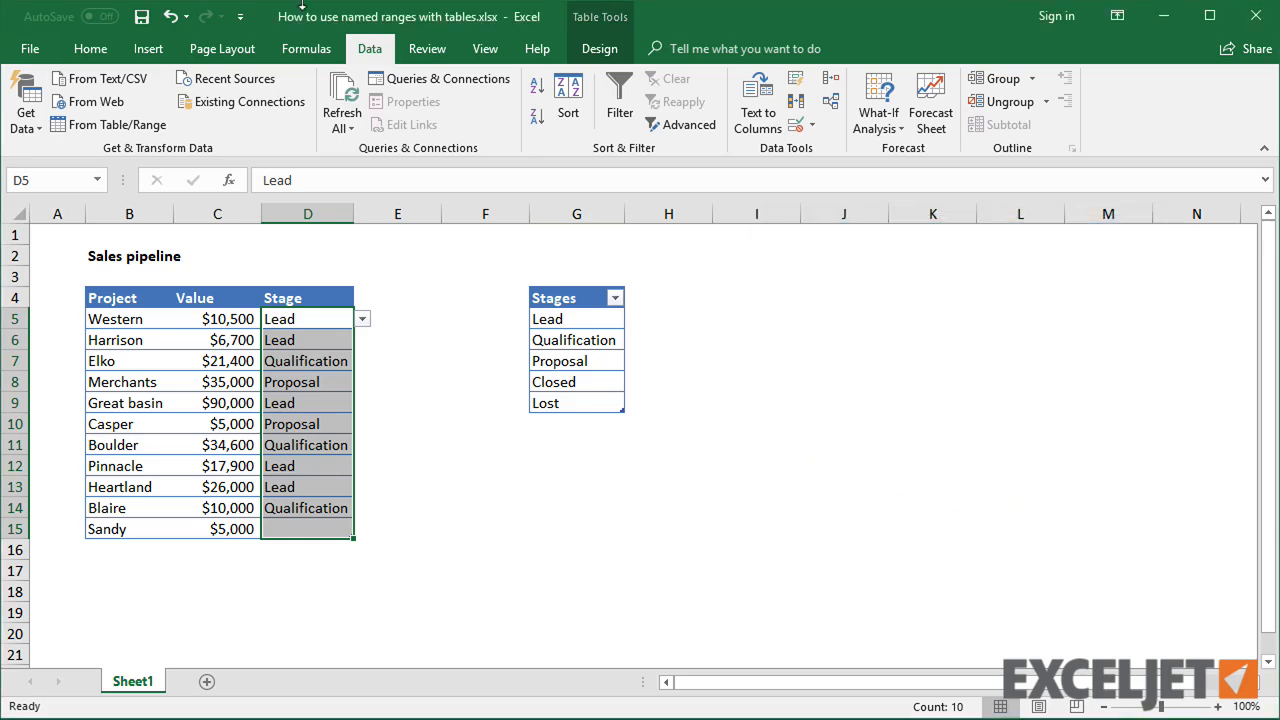
Open Name Manager to view Stages, Table1 and tStages
{"action": "left_click", "coordinate": [306, 48]}
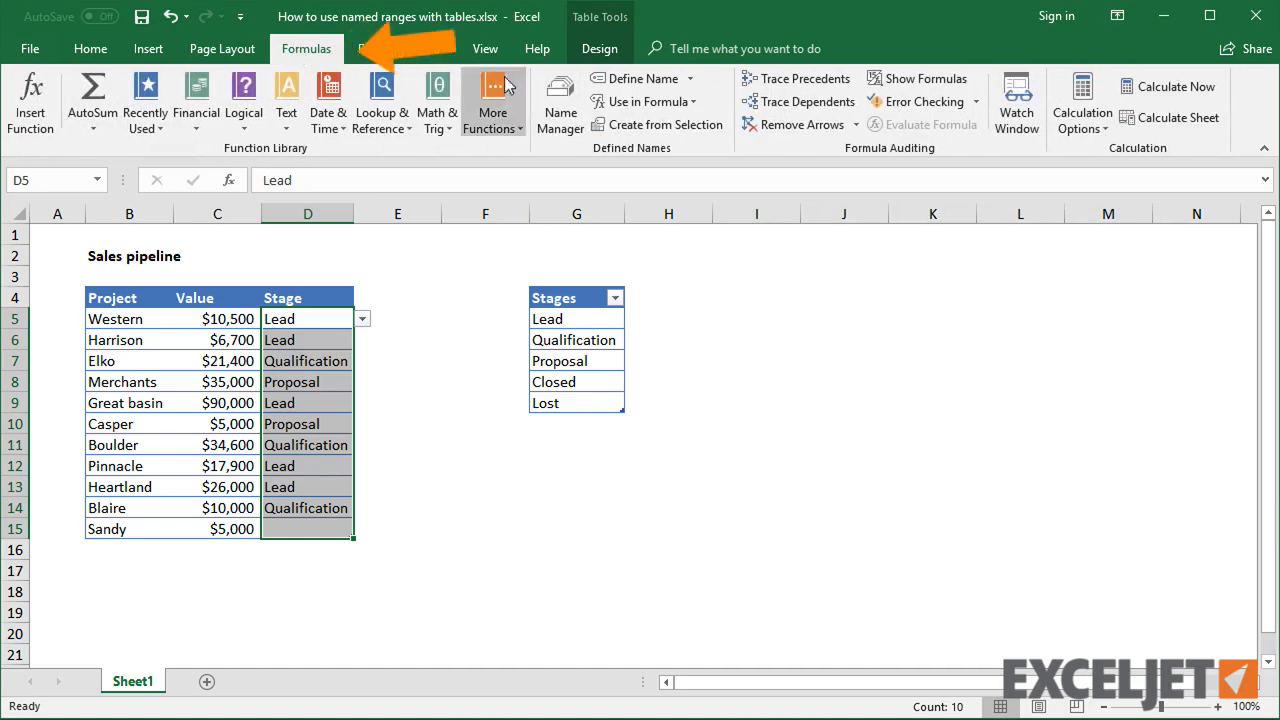
{"action": "left_click", "coordinate": [560, 100]}
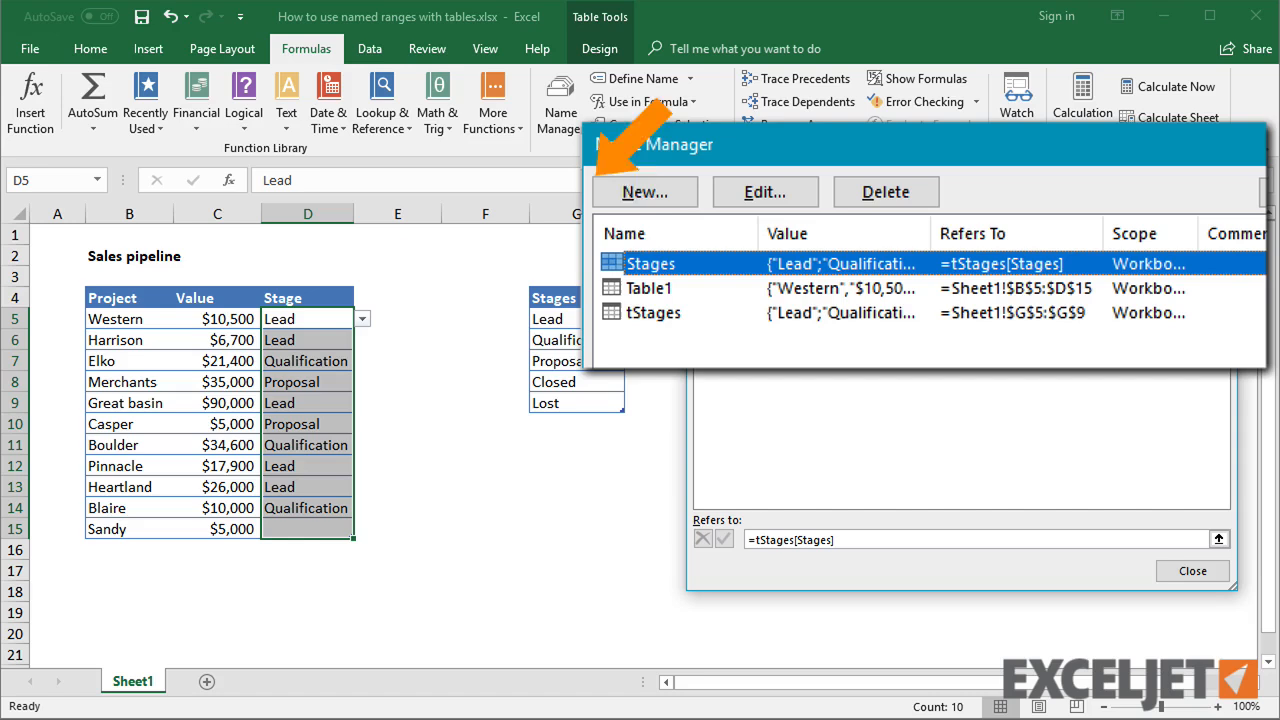